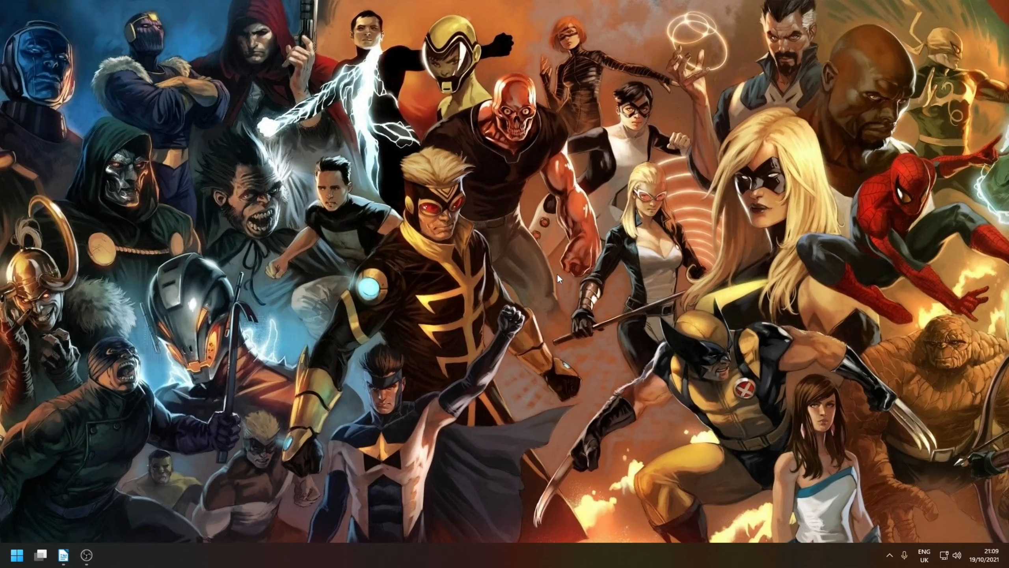
Step: Launch Chrome to reach the AMD FidelityFX Super Resolution page
click(109, 555)
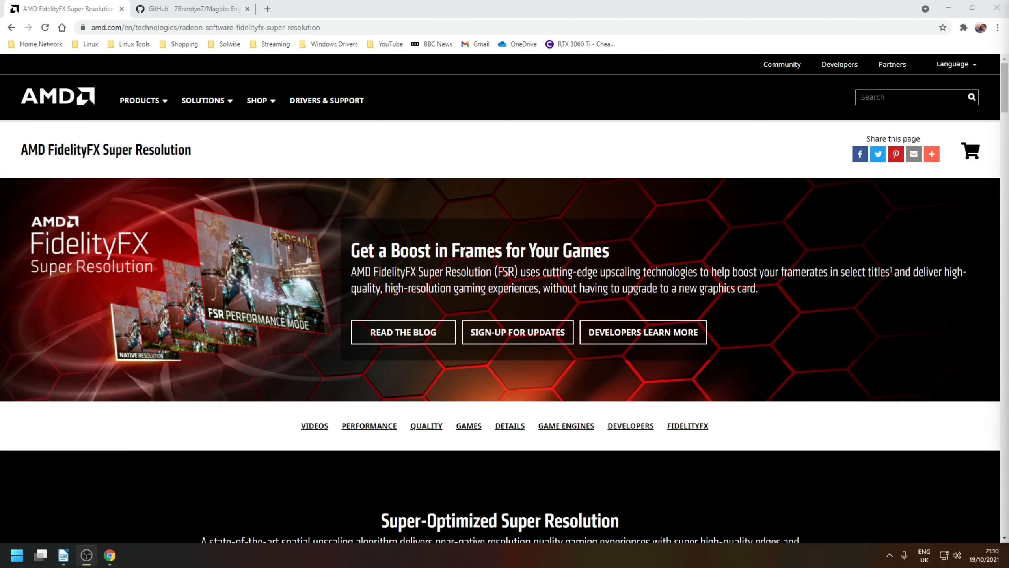
Step: Download the default MagPie 0.6.0 English Patch zip from the GitHub release
click(190, 9)
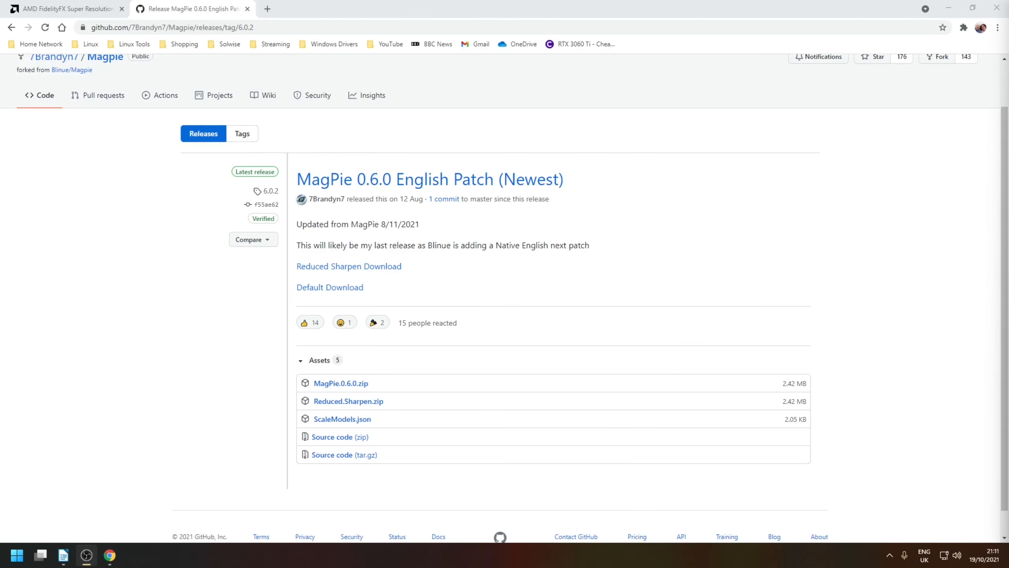
mouse_move(798, 274)
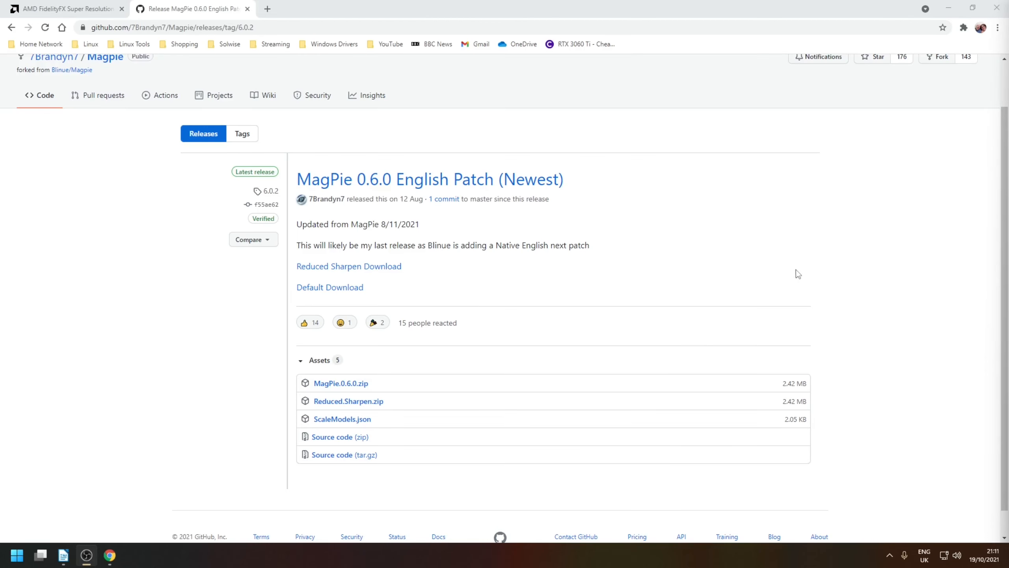
mouse_move(371, 300)
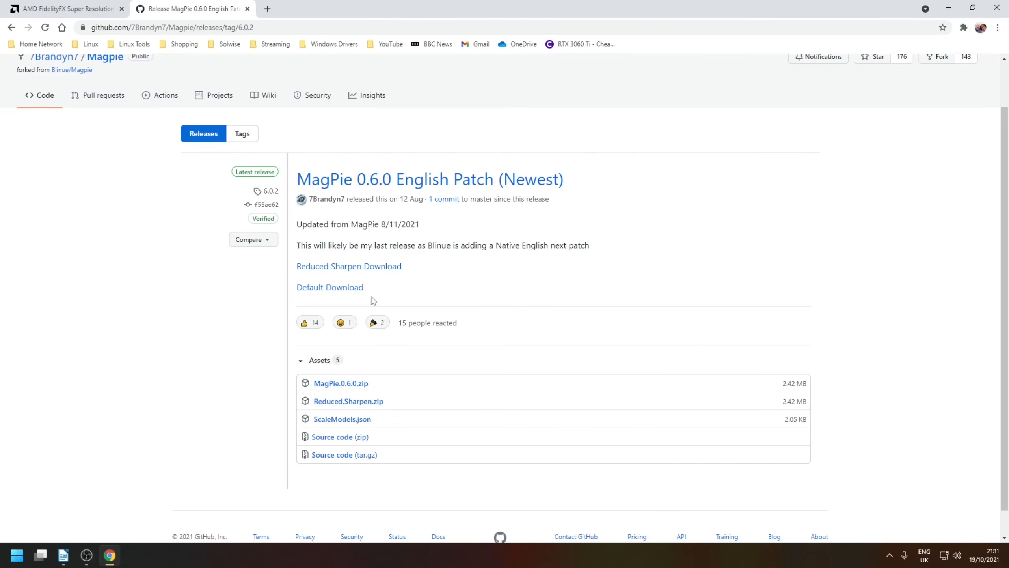
click(340, 383)
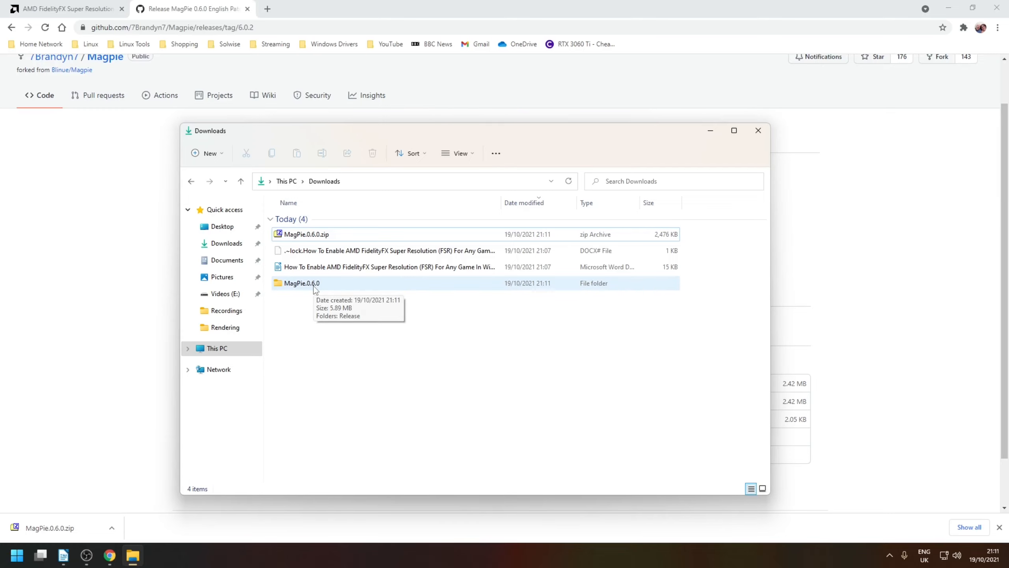
Step: Launch Magpie.exe from the extracted MagPie.0.6.0 Release folder
double_click(301, 283)
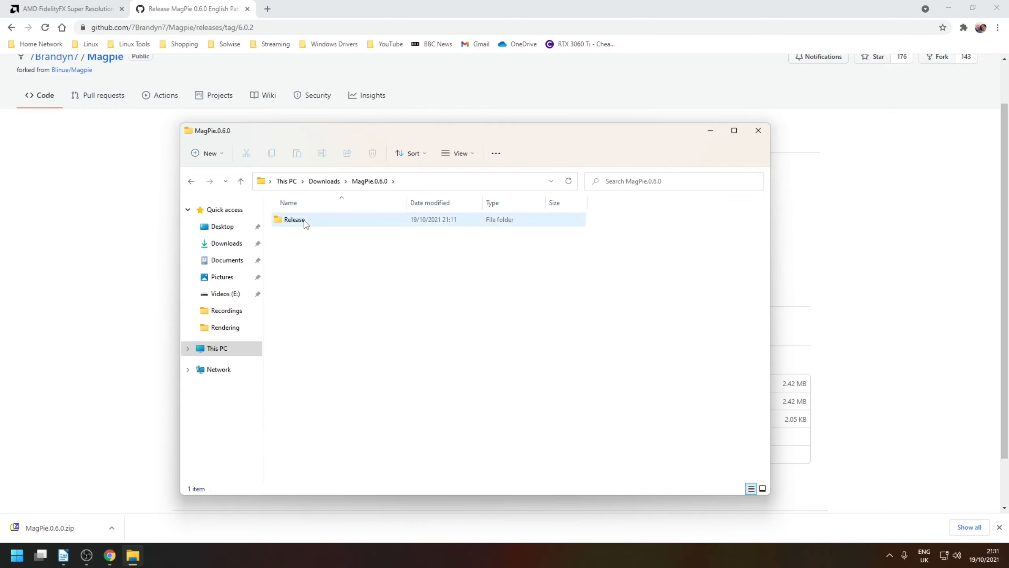
double_click(294, 219)
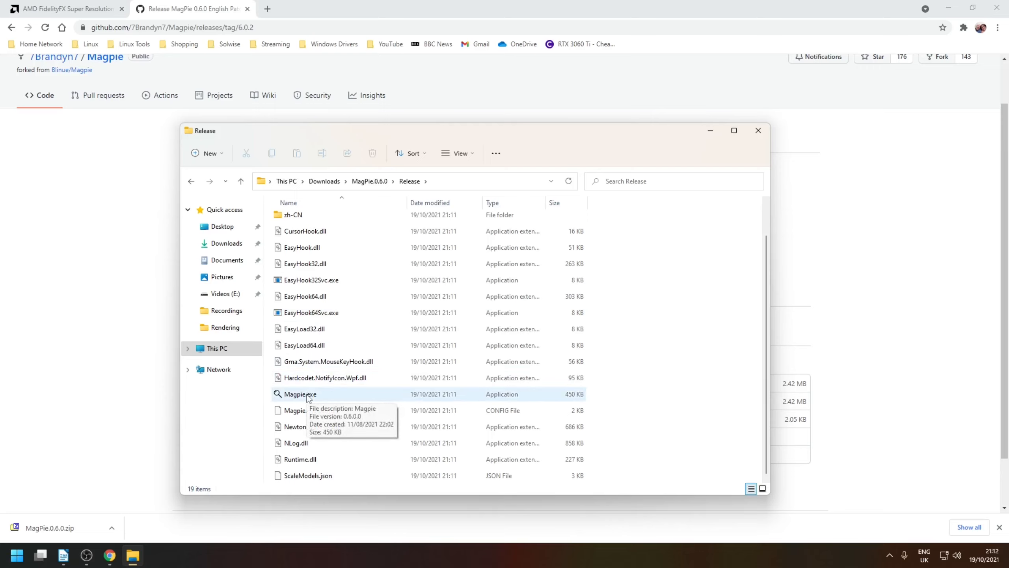
double_click(300, 395)
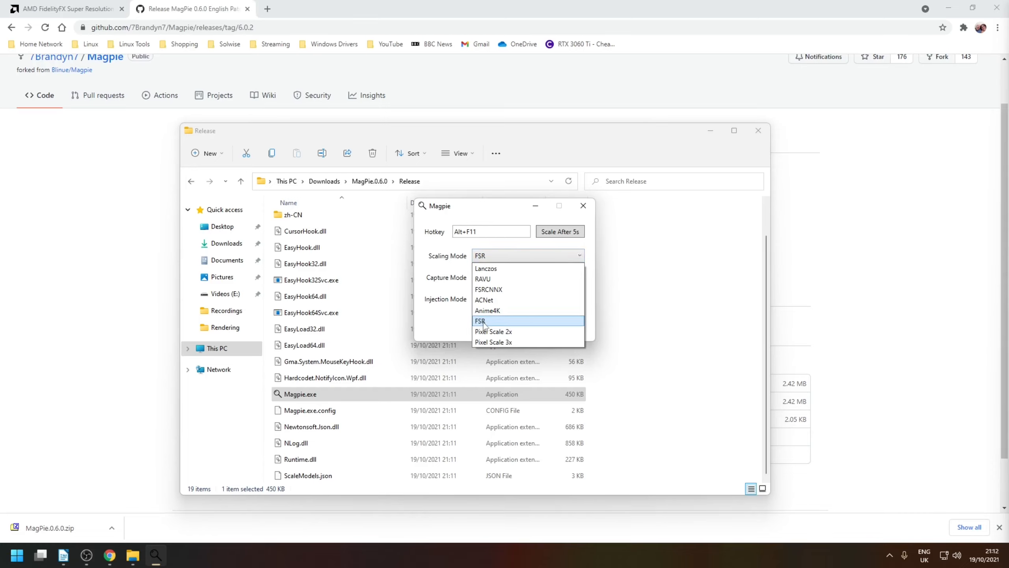
Step: Configure Magpie with FSR scaling mode and WinRT Capture, no injection
click(479, 321)
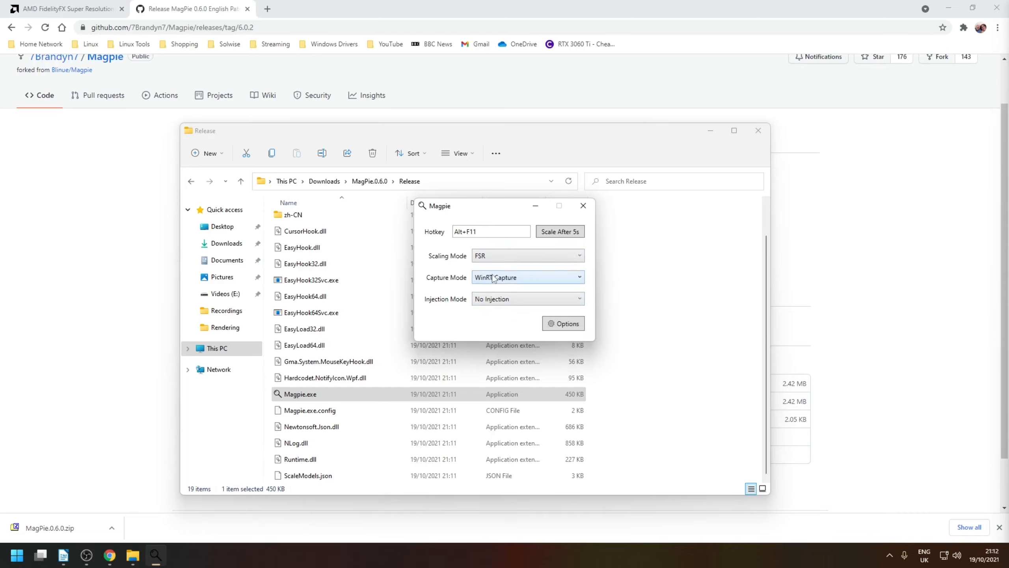
click(526, 277)
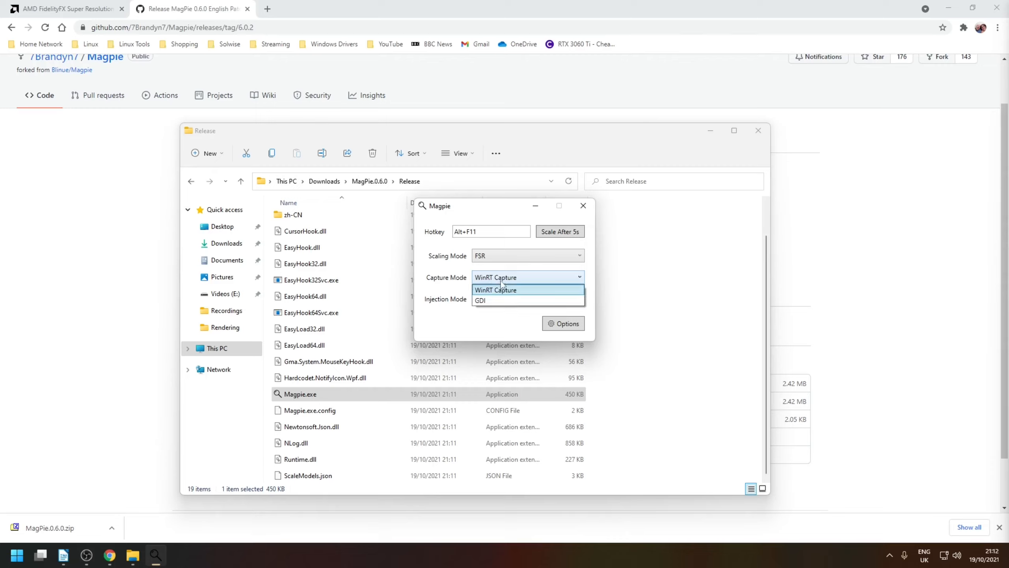
click(495, 289)
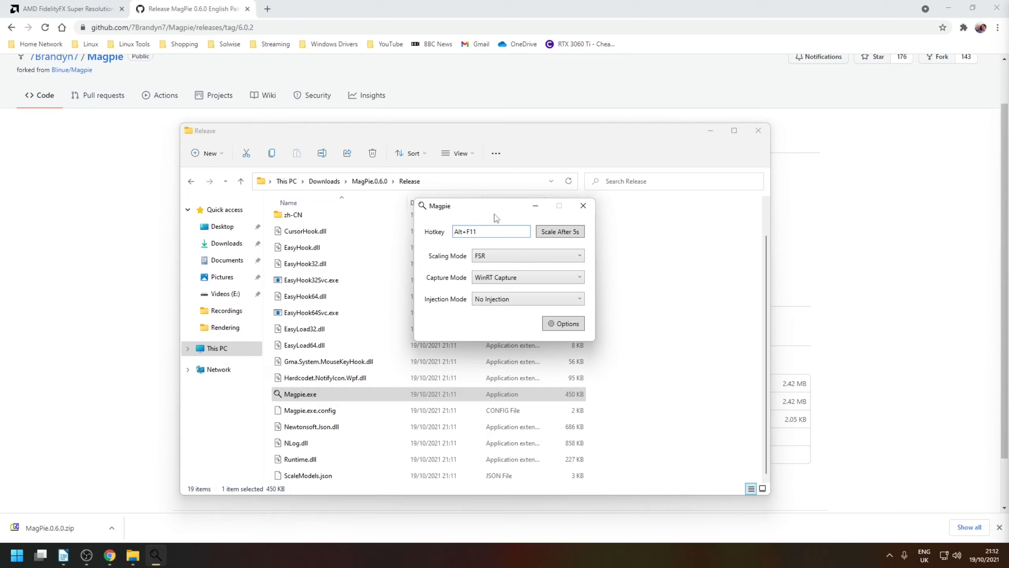
click(559, 231)
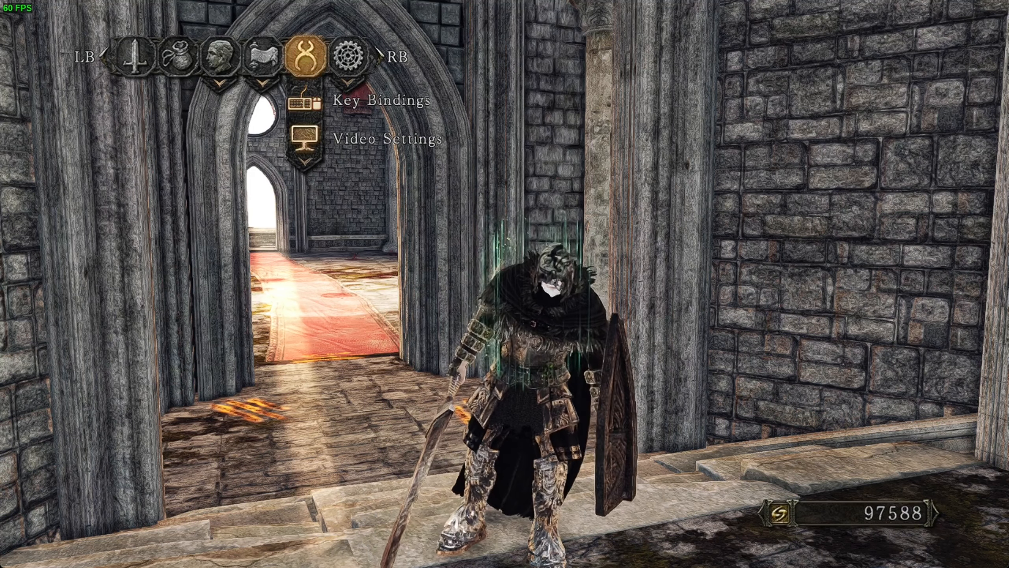
Step: Show the game's Video Settings: Windowed mode at 1280x720 resolution
click(382, 139)
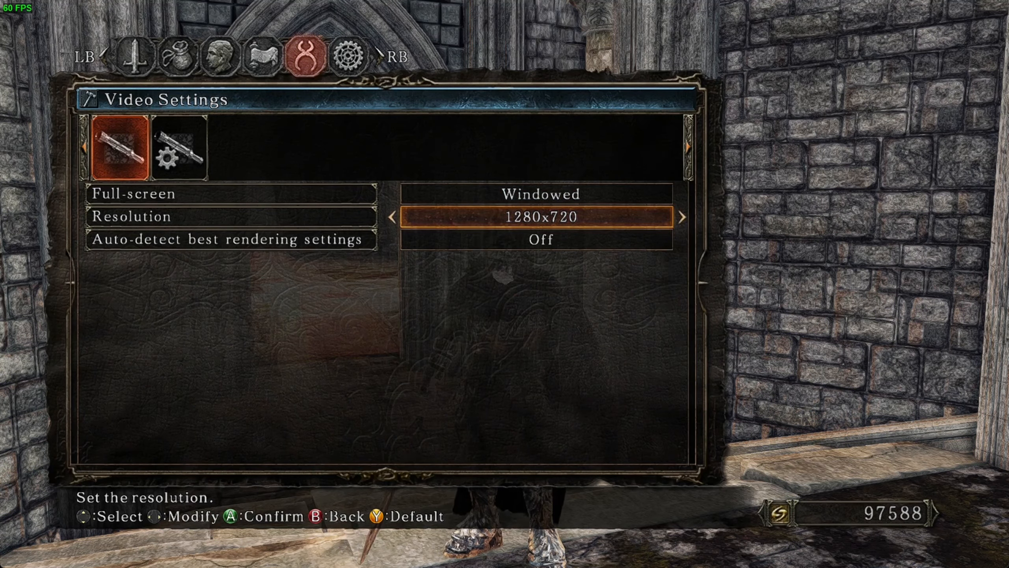